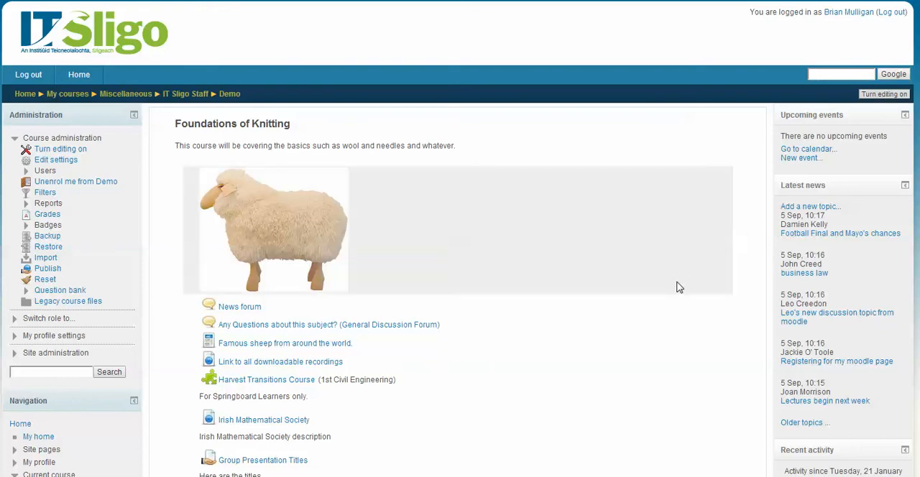
mouse_move(883, 115)
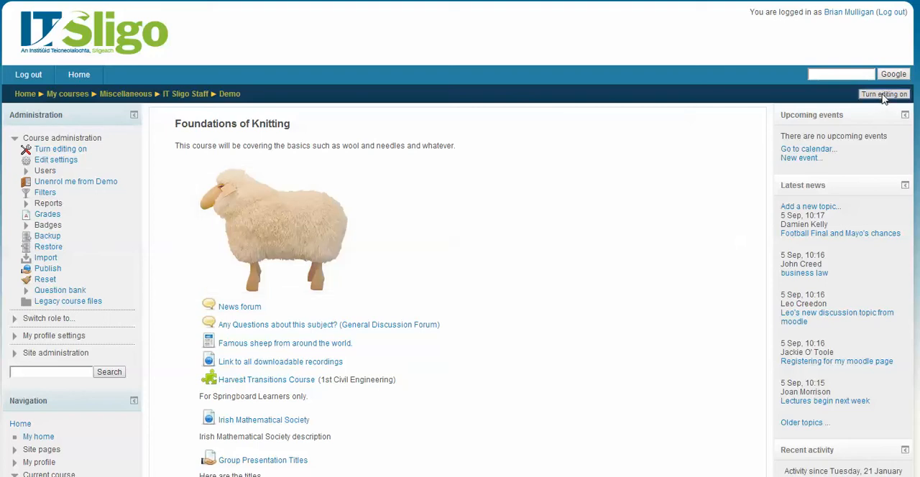
Step: Turn editing on for Foundations of Knitting and bring the 1 October - 7 October topic into view
click(883, 95)
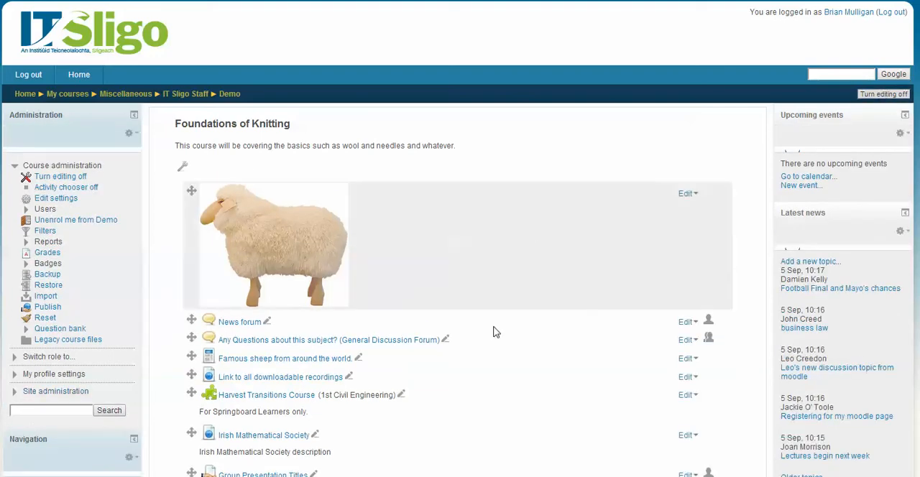
scroll(down, 3)
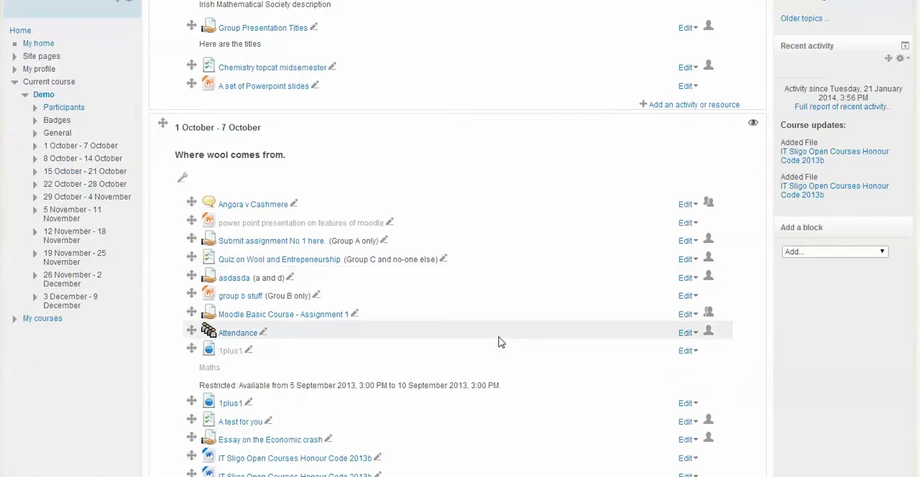
scroll(down, 3)
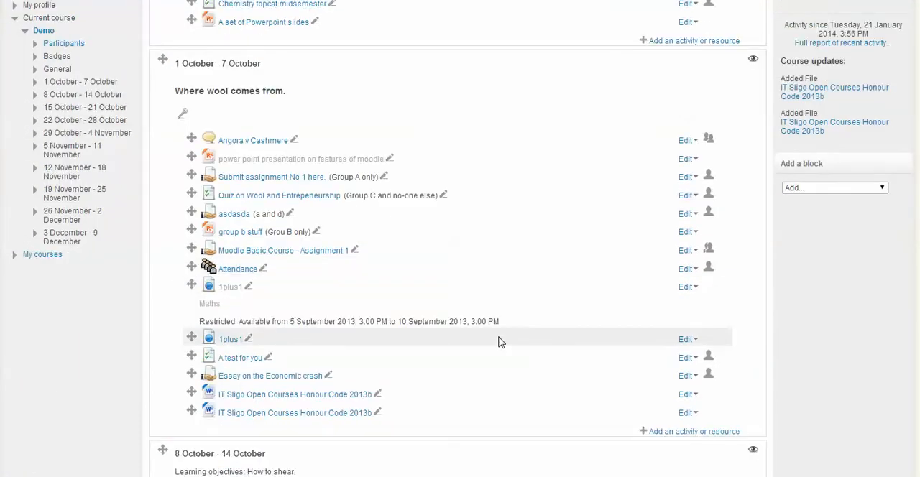
mouse_move(306, 394)
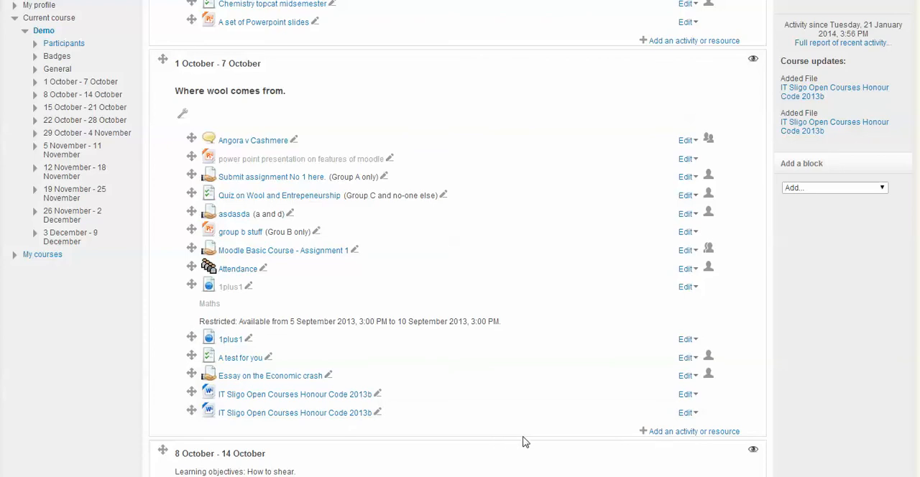
mouse_move(694, 431)
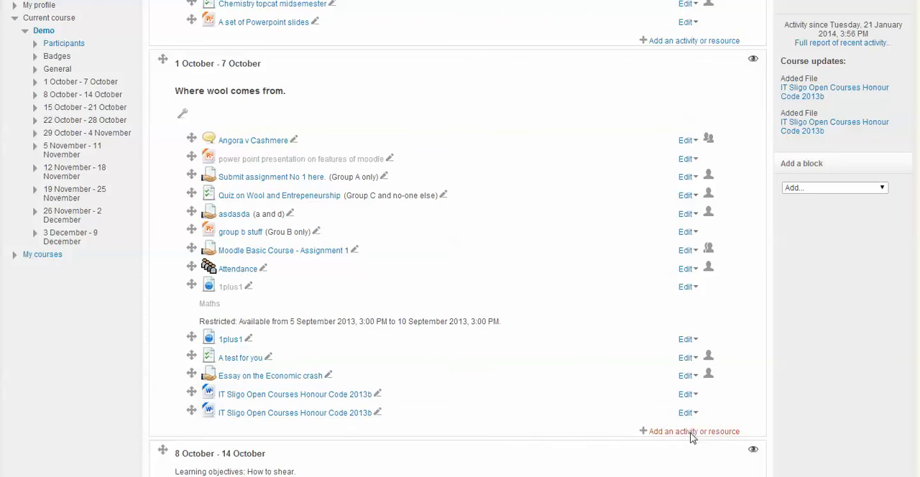
Step: Start adding an activity or resource to the 1 October - 7 October topic and locate File in the chooser
click(694, 431)
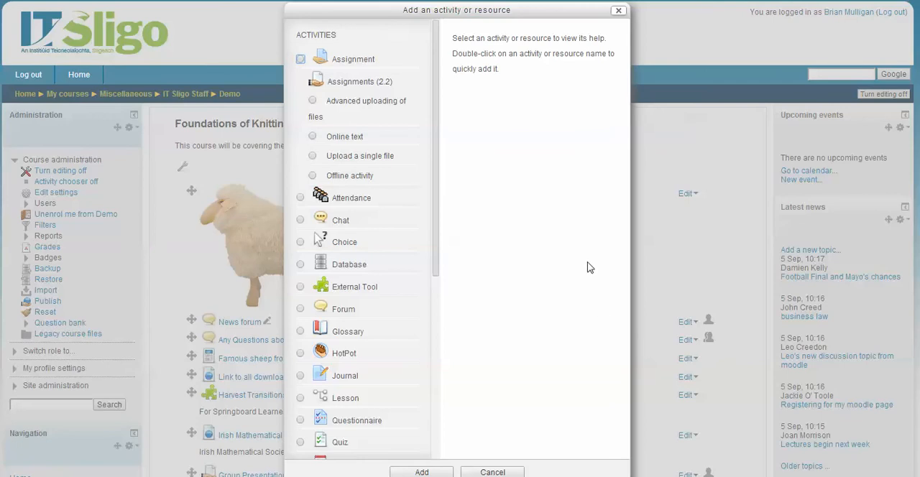
scroll(down, 3)
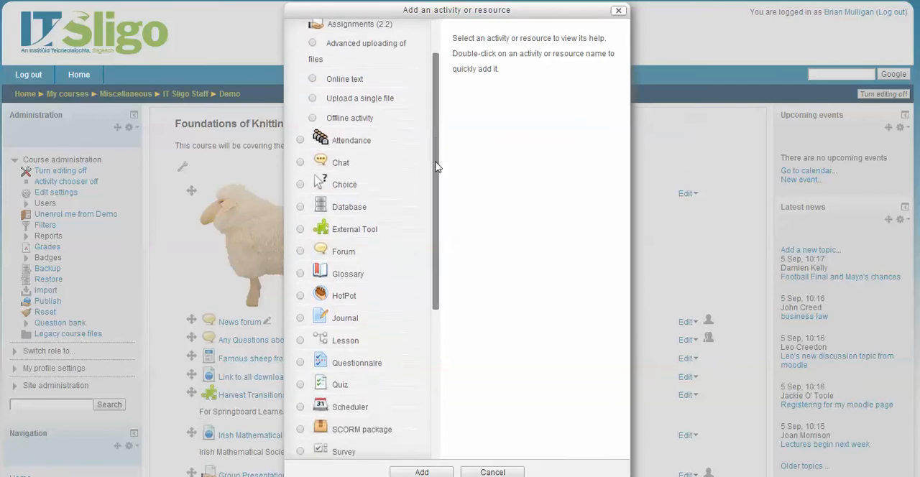
scroll(down, 3)
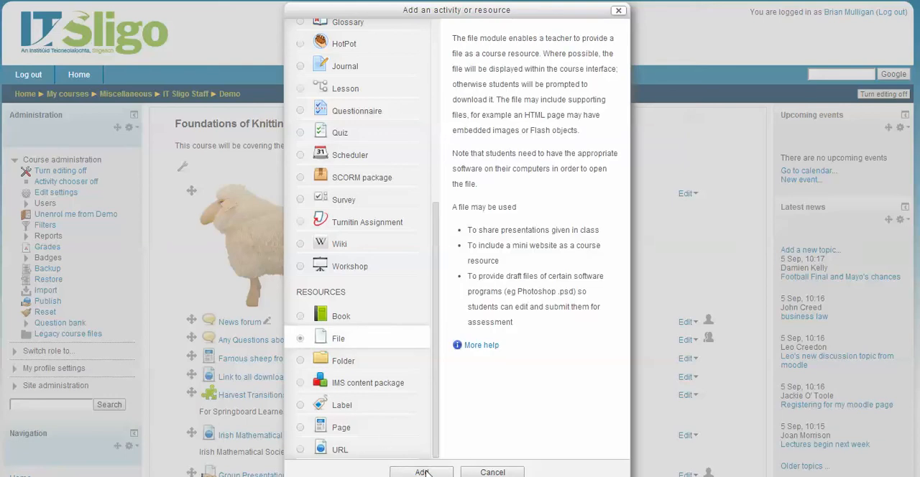
Step: Add the File resource and name it 'A file about something or other'
click(423, 472)
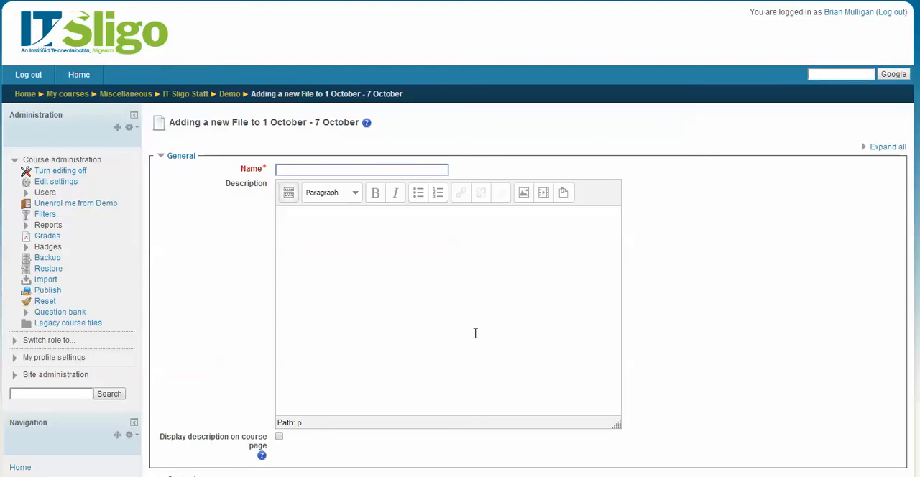
text(Afile about somethin)
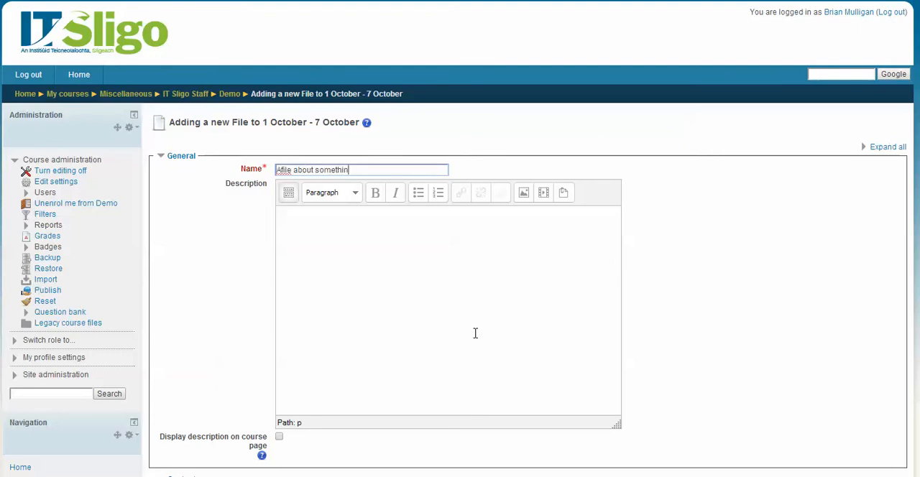
text(g or other)
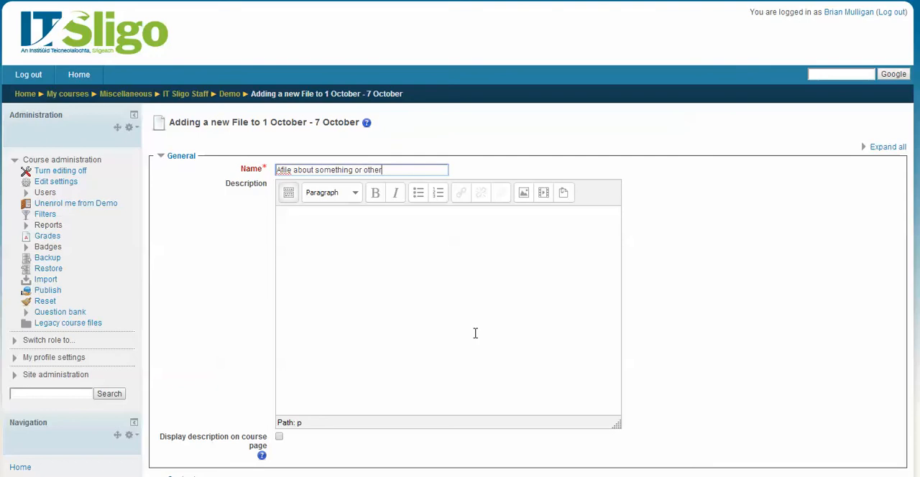
mouse_move(282, 174)
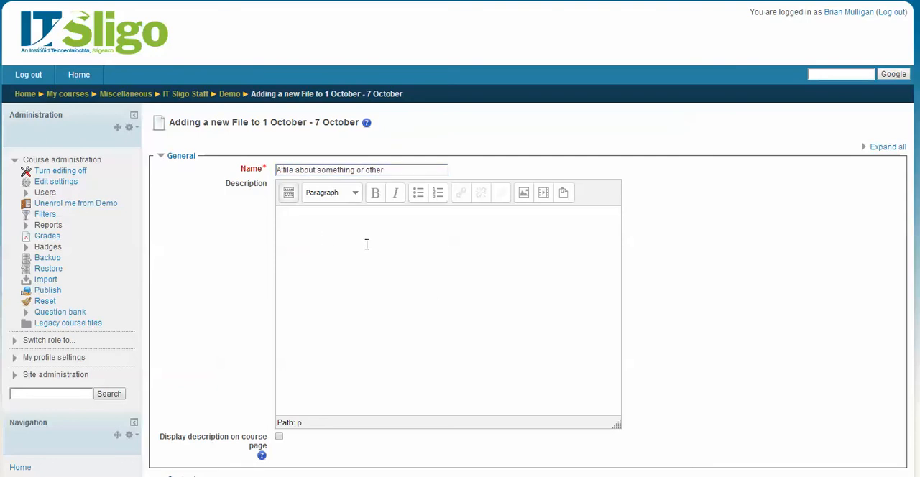
Step: Enter the description 'This file is very useful for the following reasons...'
click(366, 245)
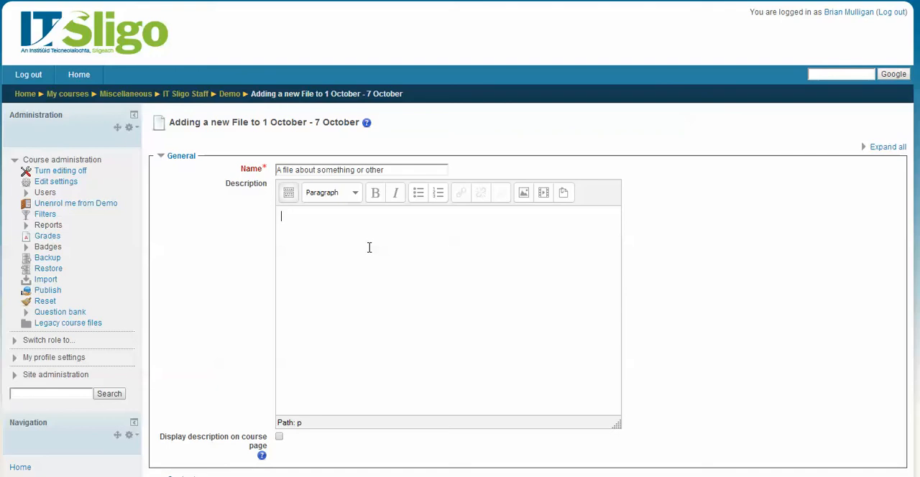
text(This fil)
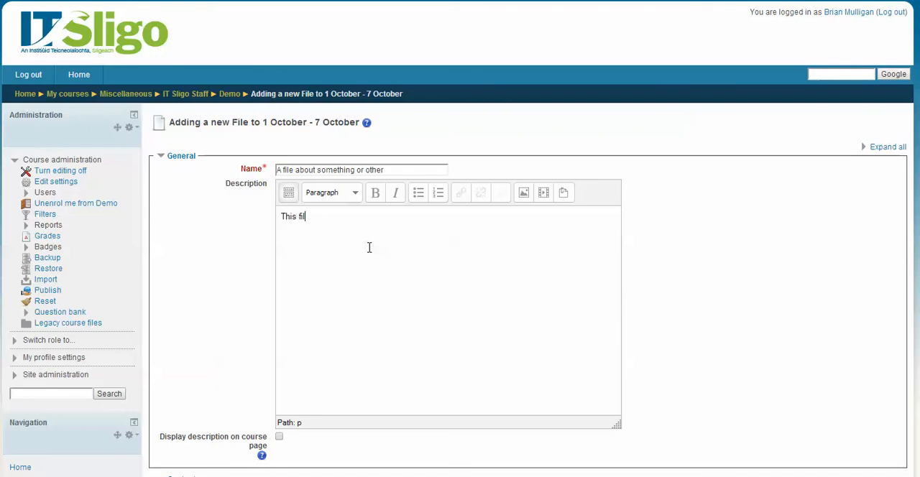
text(e is very us)
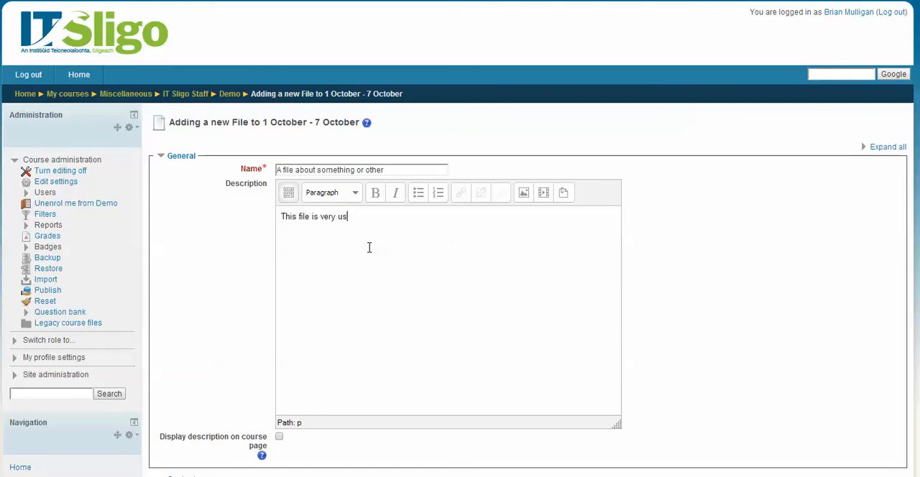
text(eful)
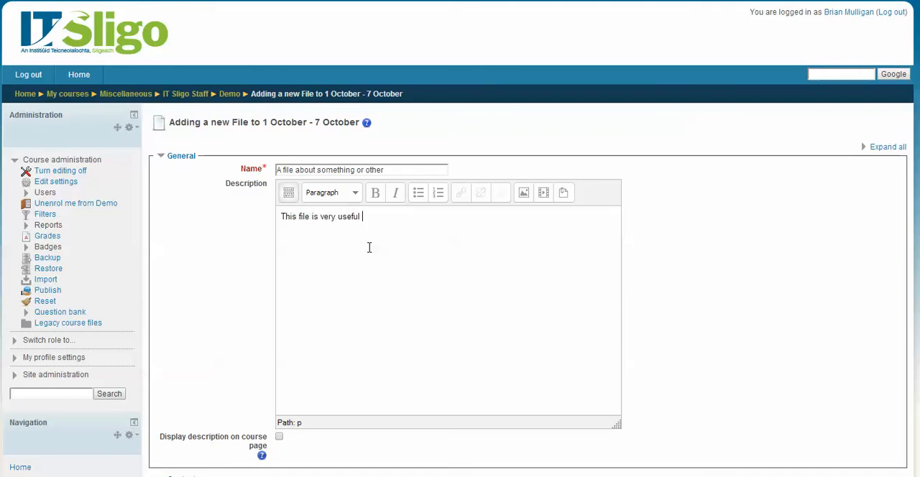
text(for the foll)
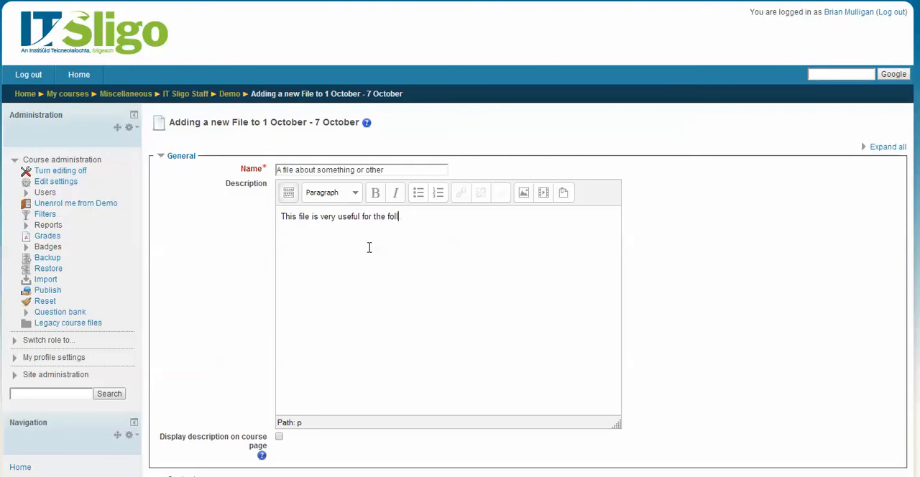
text(owing reasons...)
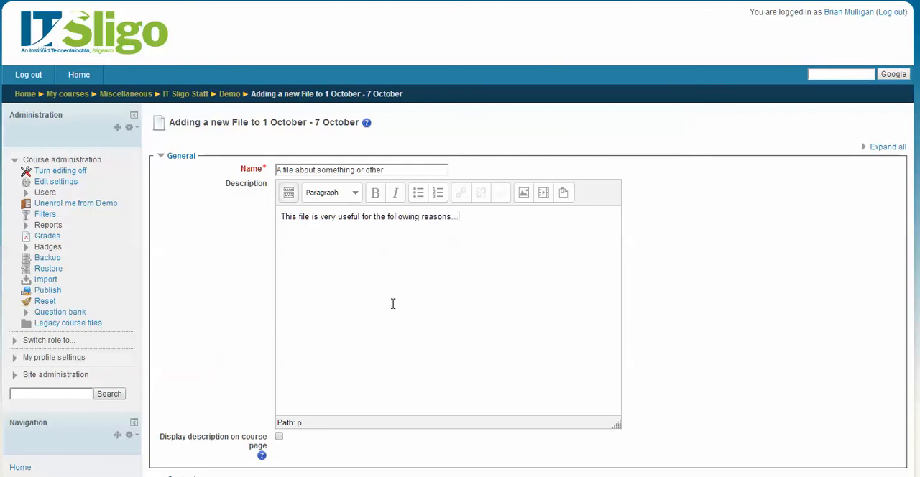
drag(280, 215, 354, 215)
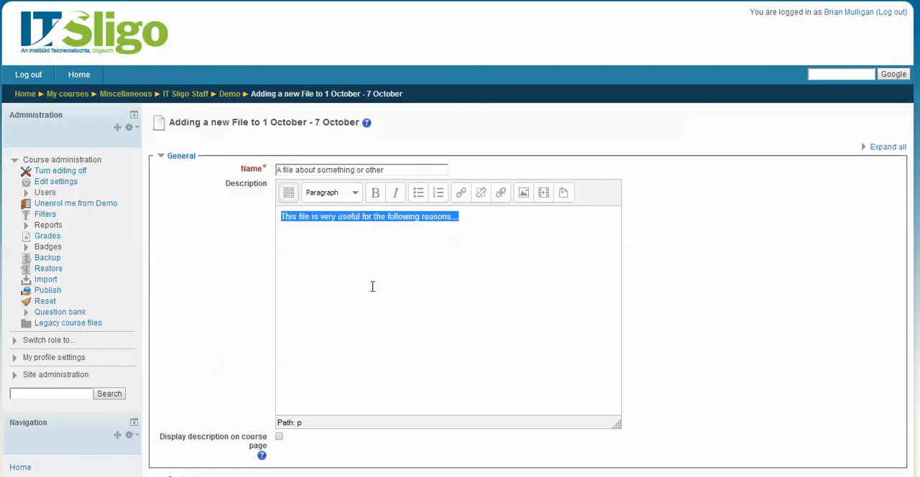
Step: Show the description on the course page and upload the IT Sligo Open Courses Honour Code Word document
scroll(down, 3)
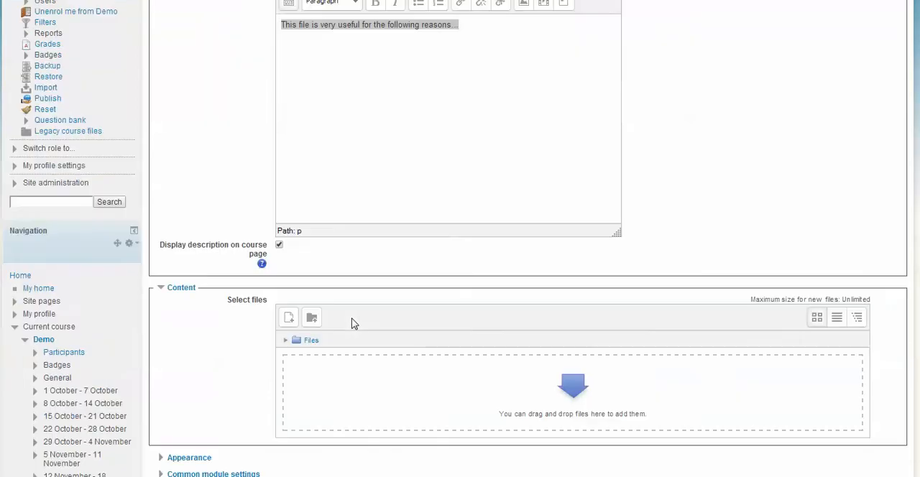
scroll(down, 3)
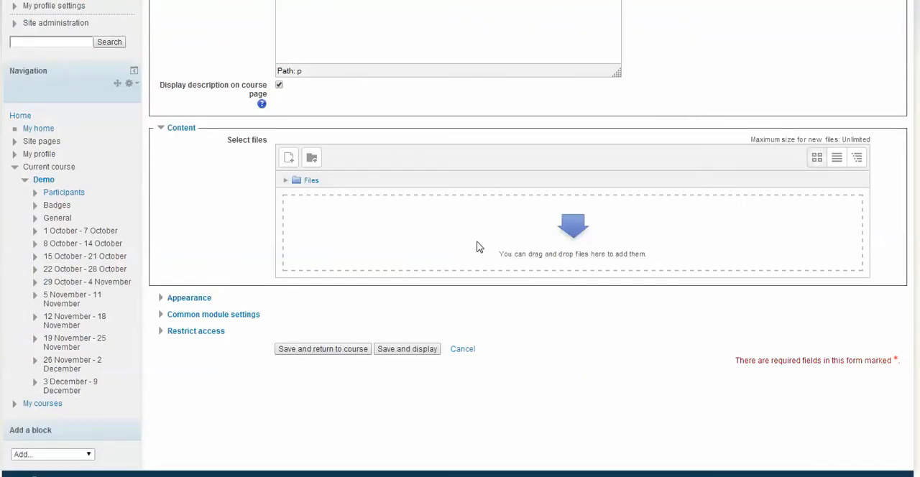
mouse_move(374, 217)
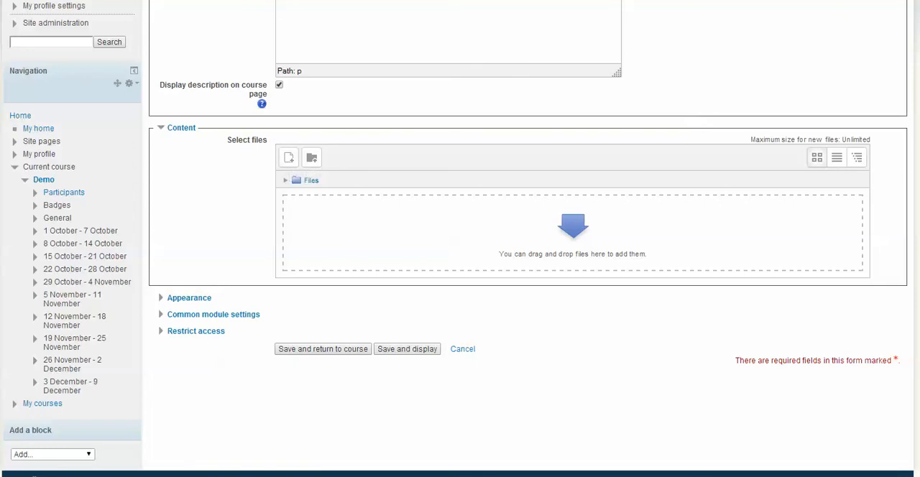
mouse_move(869, 279)
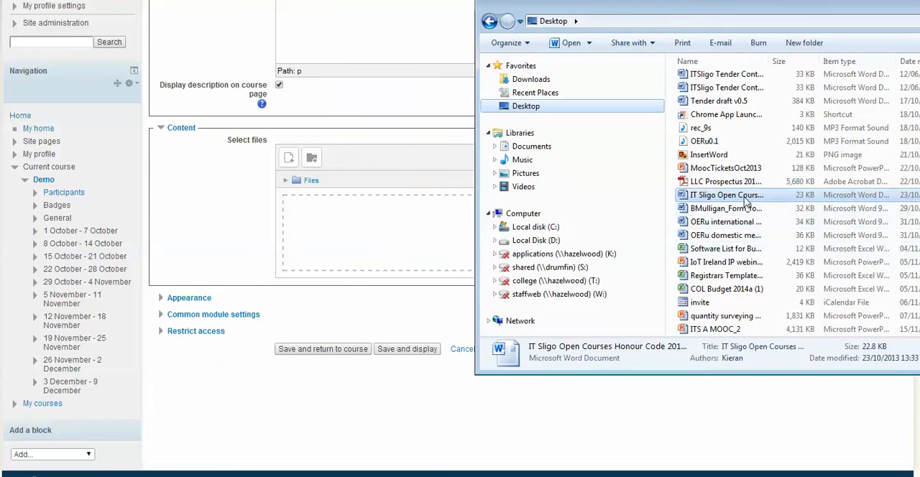
drag(726, 195, 391, 245)
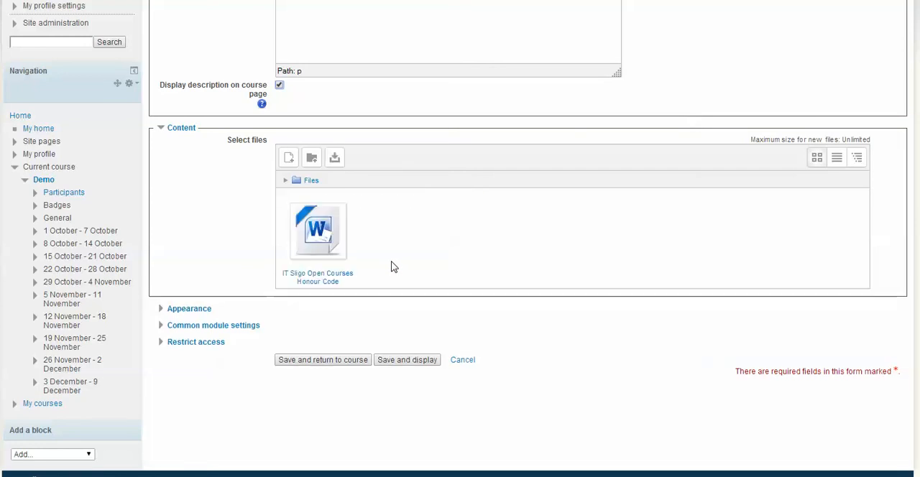
mouse_move(310, 400)
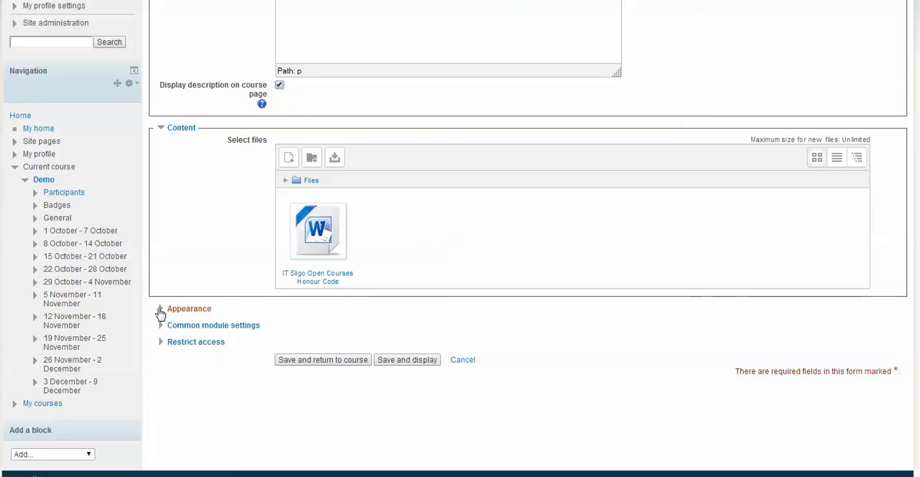
Step: Review Appearance, Common module settings and Restrict access, then save and display the resource
click(161, 307)
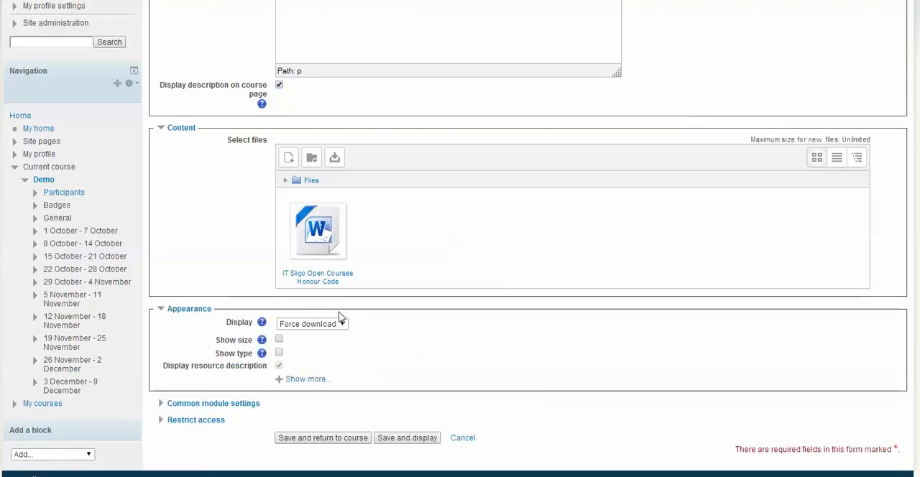
mouse_move(401, 340)
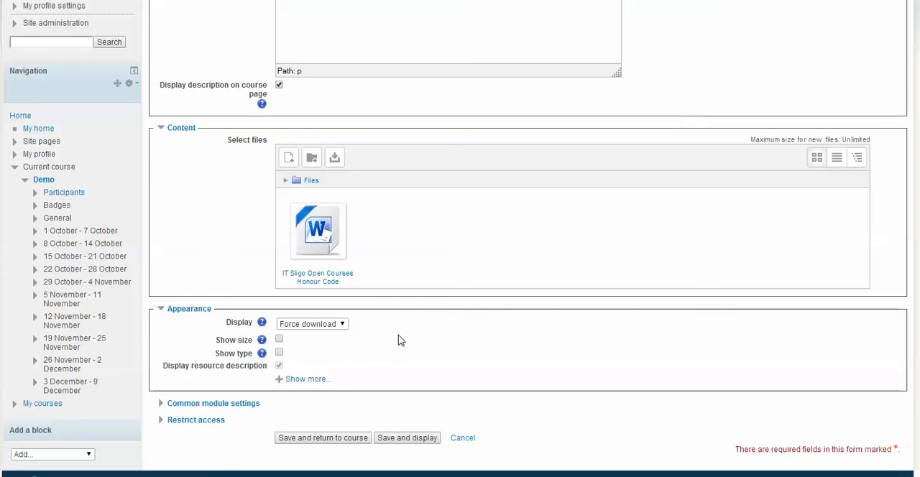
click(213, 403)
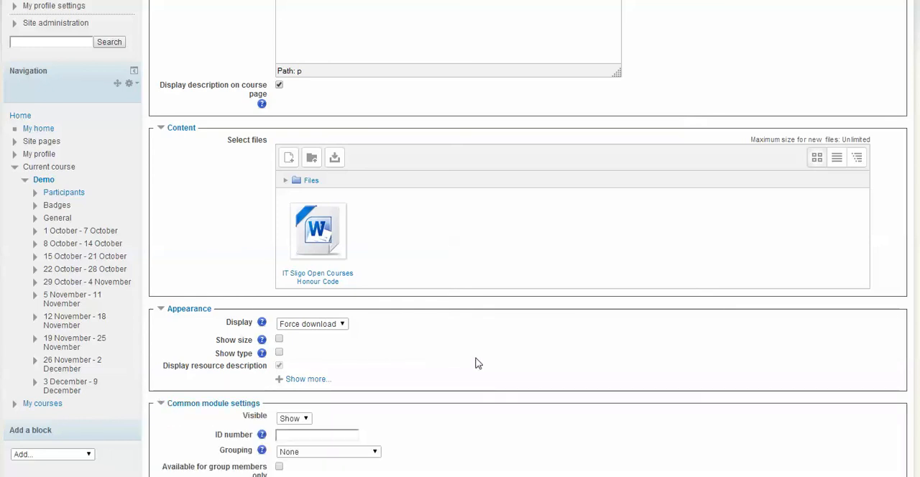
scroll(down, 3)
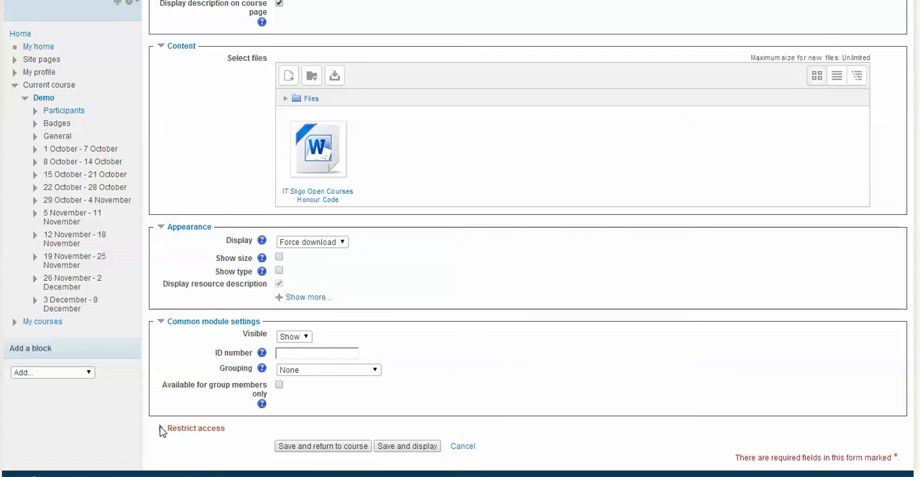
click(195, 428)
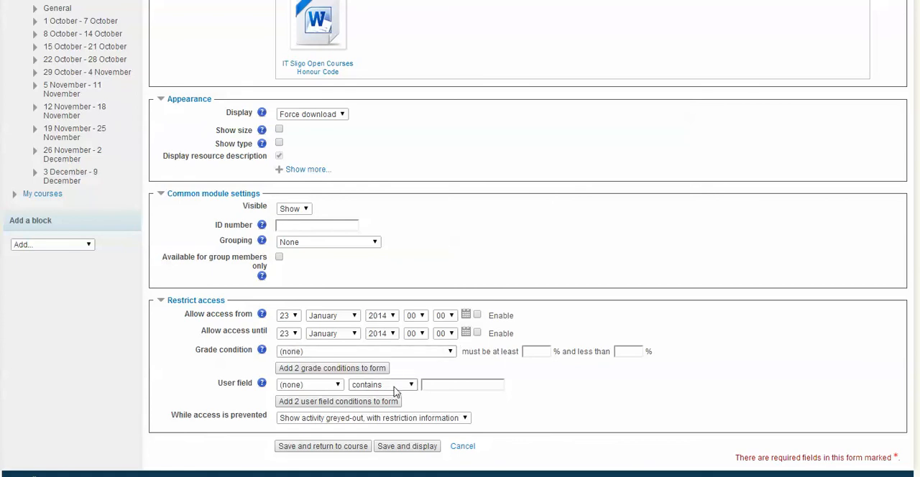
mouse_move(545, 407)
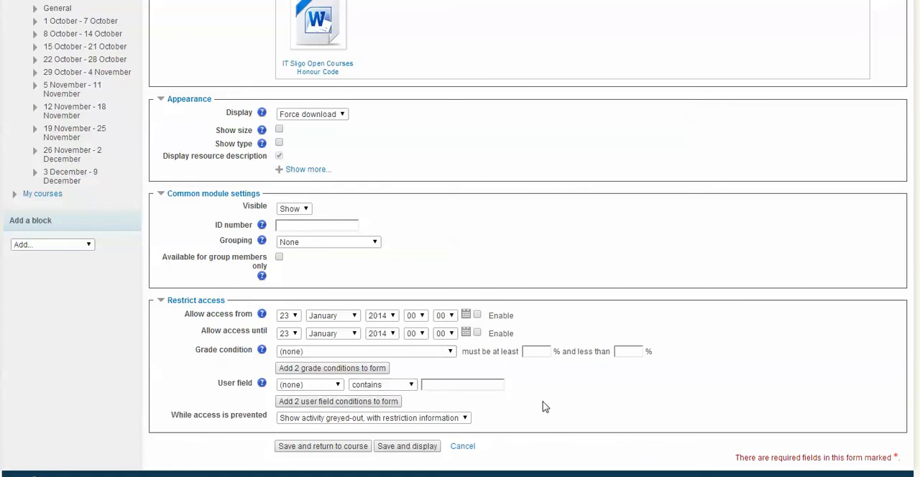
mouse_move(407, 457)
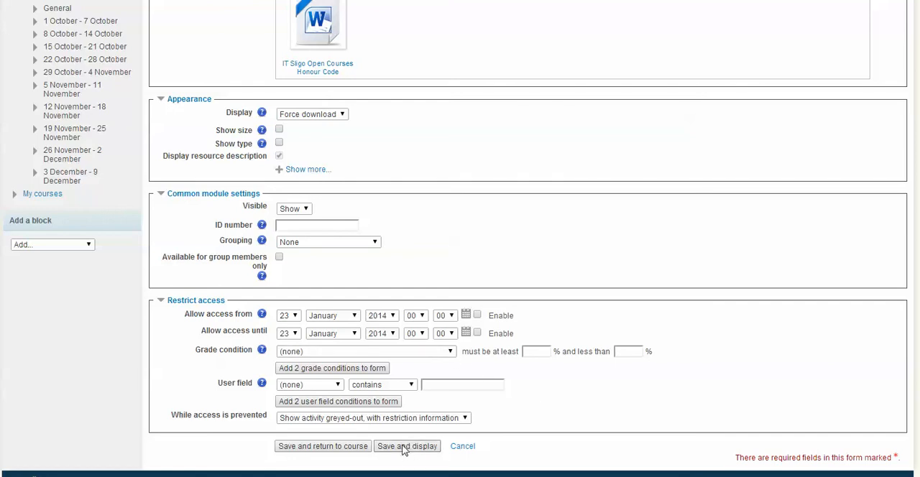
click(407, 446)
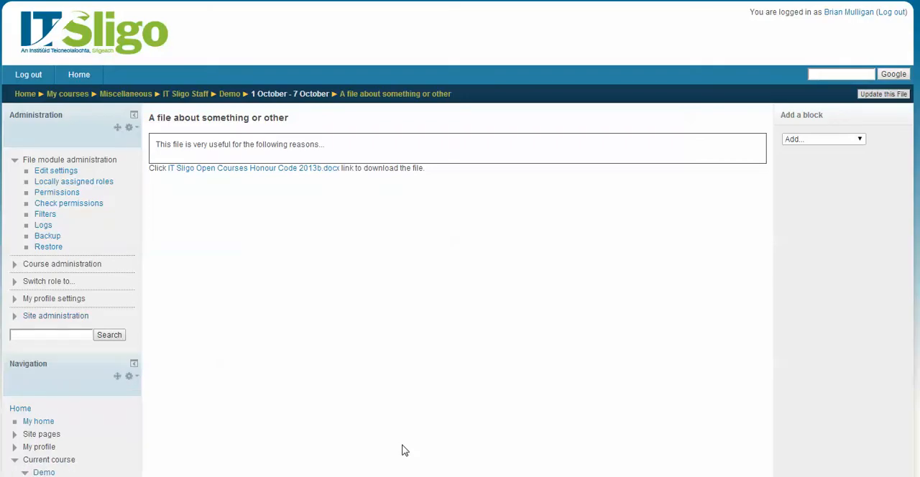
mouse_move(241, 131)
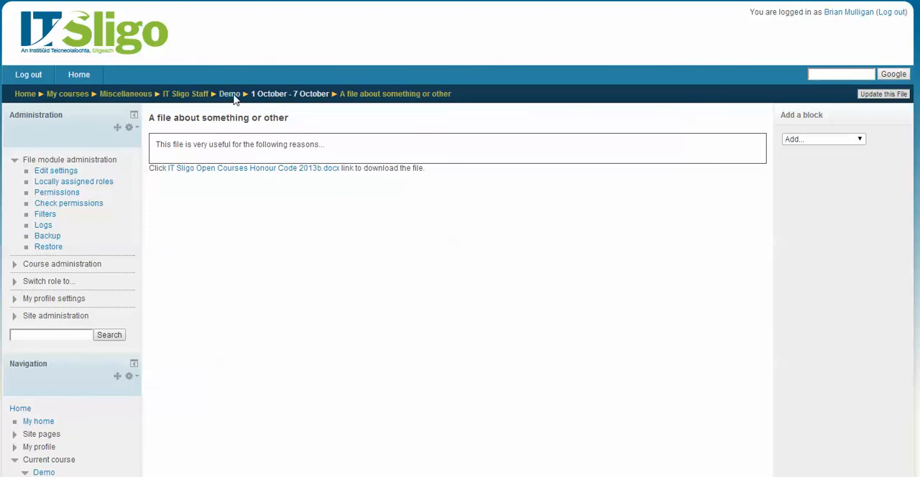
Step: Return to the Demo course page and locate the new file in the 1 October - 7 October topic
click(230, 93)
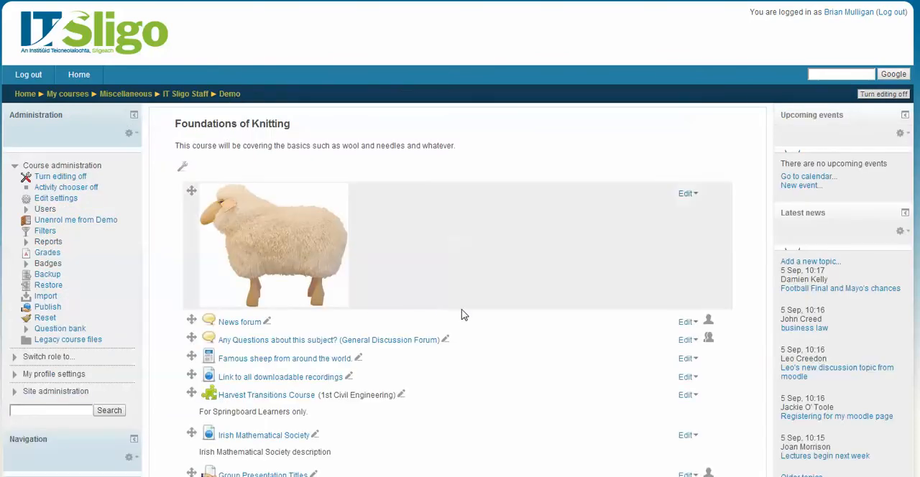
scroll(down, 3)
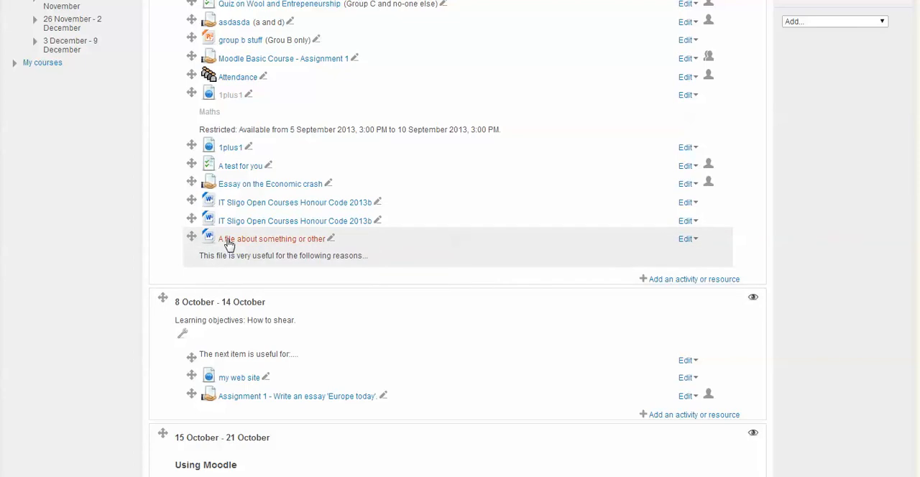
mouse_move(192, 237)
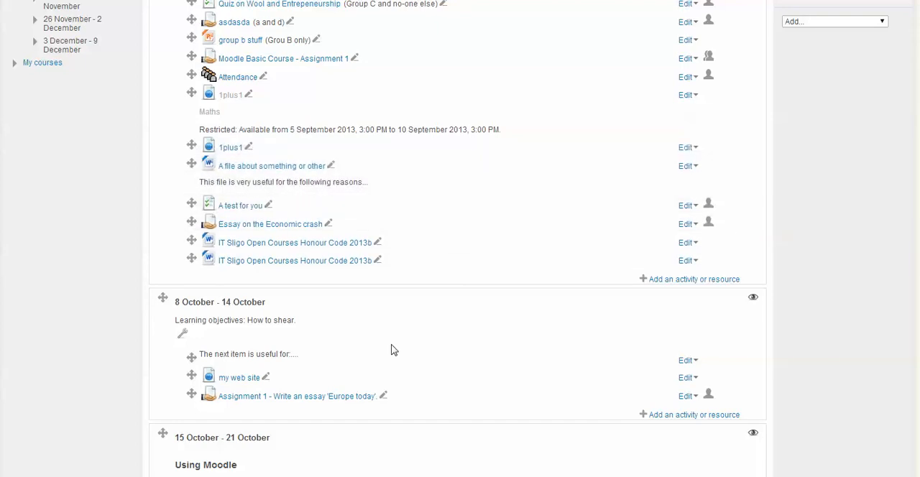
mouse_move(768, 16)
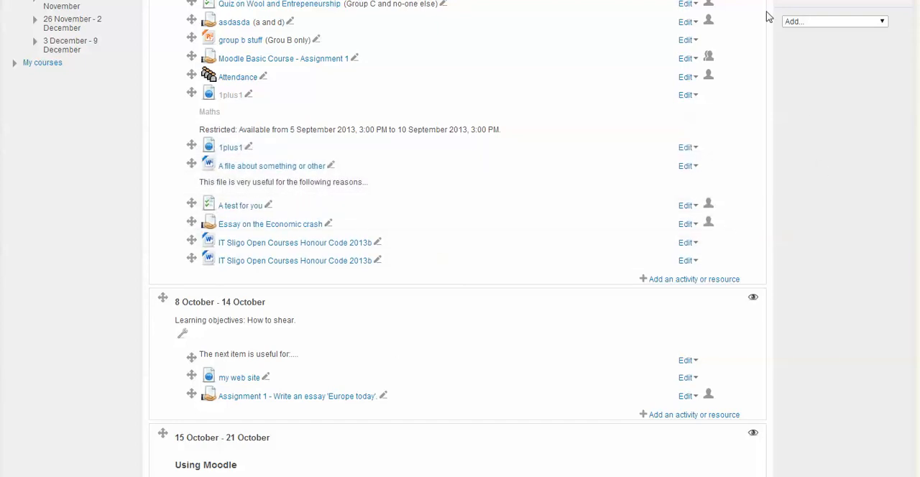